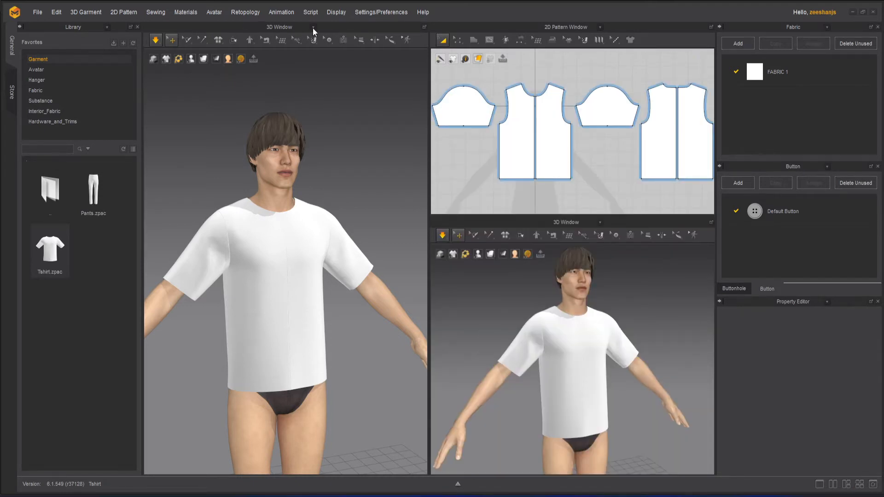
Switch the draped T-shirt into Sculpt mode from the 3D window toolbar.
left_click(314, 31)
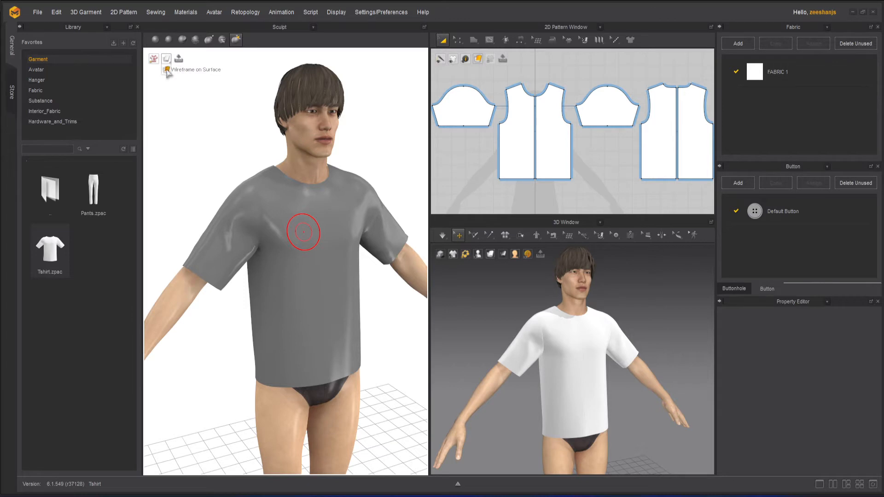
left_click(165, 59)
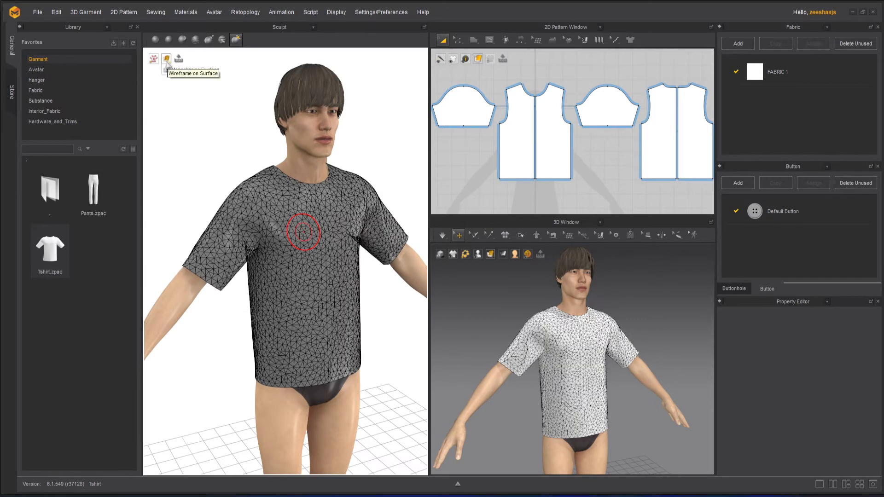
left_click(166, 59)
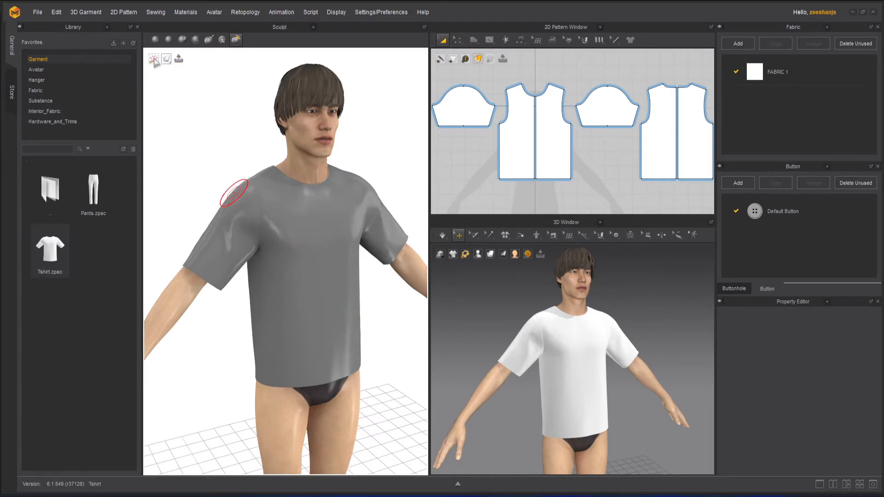
mouse_move(154, 59)
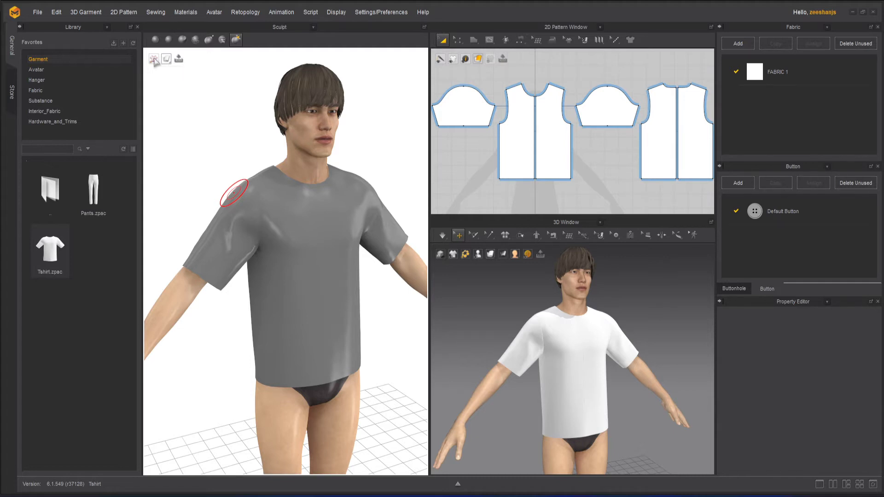
mouse_move(179, 59)
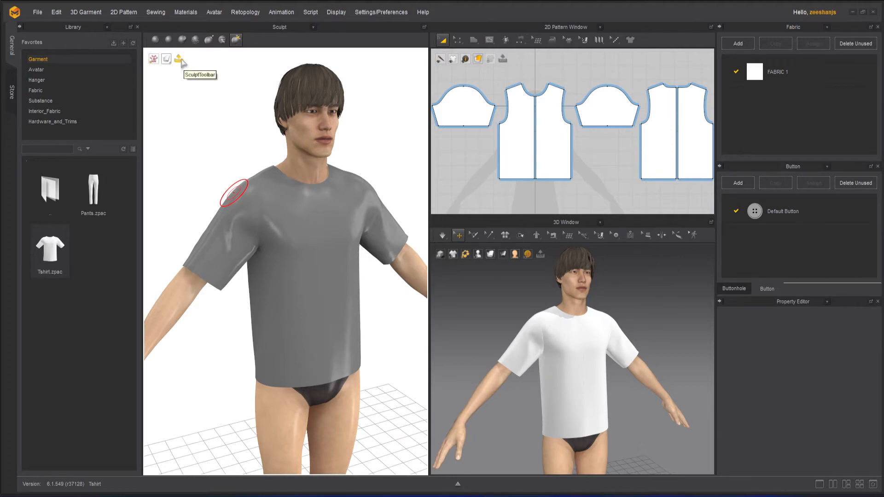
mouse_move(167, 59)
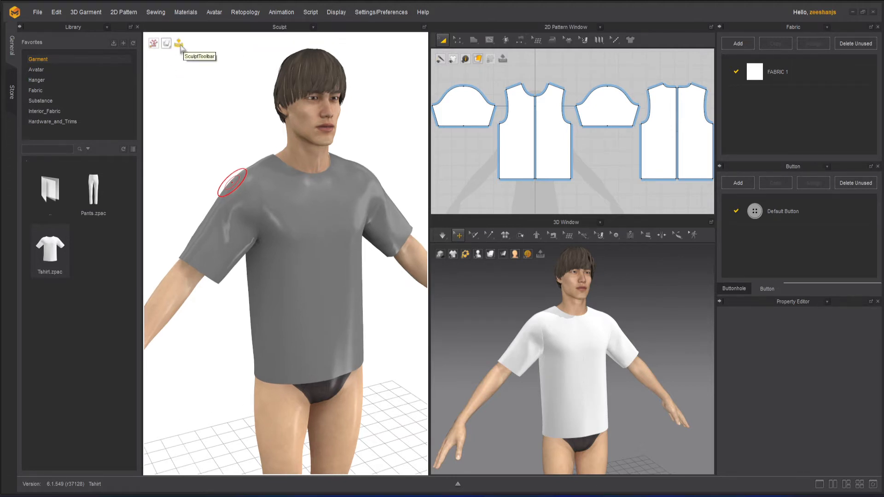
left_click(179, 44)
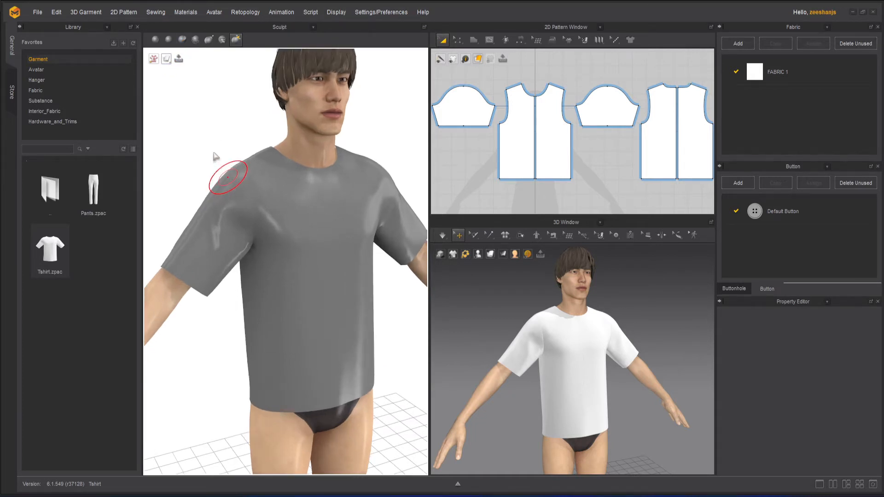
mouse_move(237, 40)
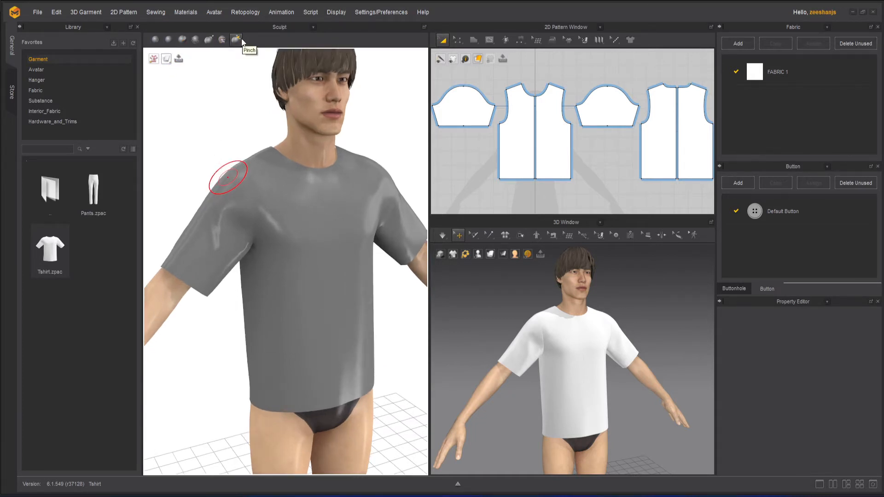
mouse_move(155, 39)
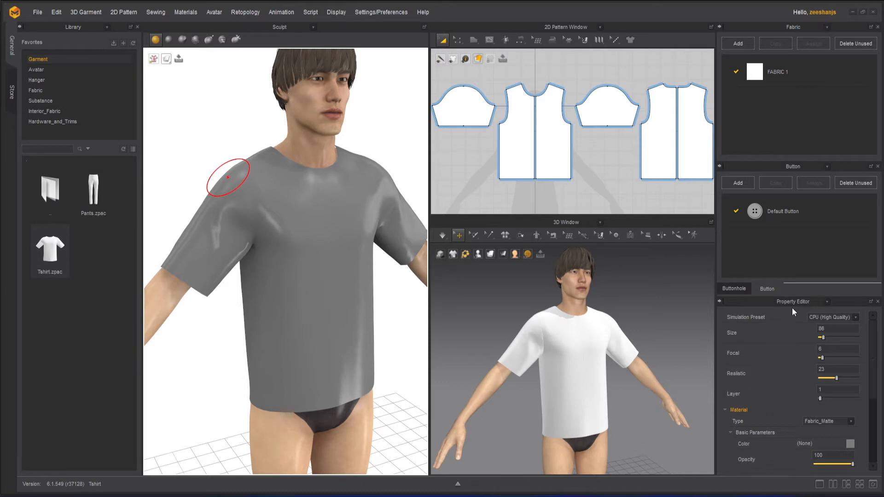
mouse_move(754, 323)
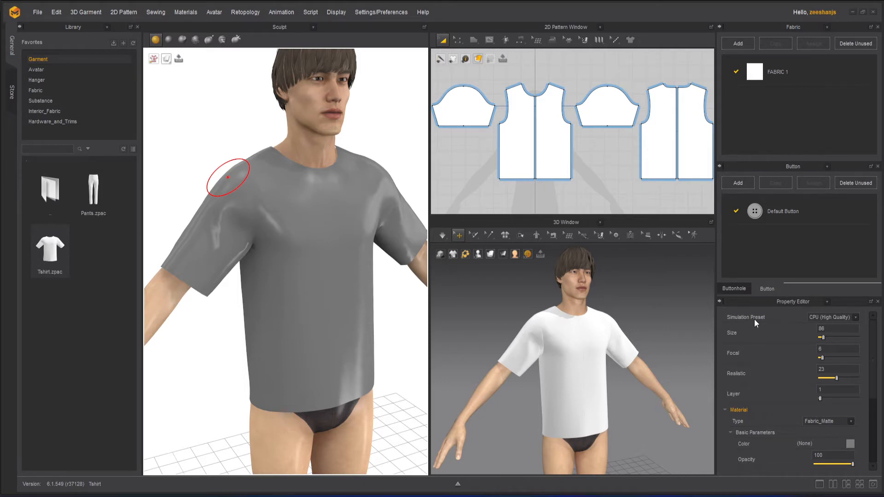
mouse_move(845, 326)
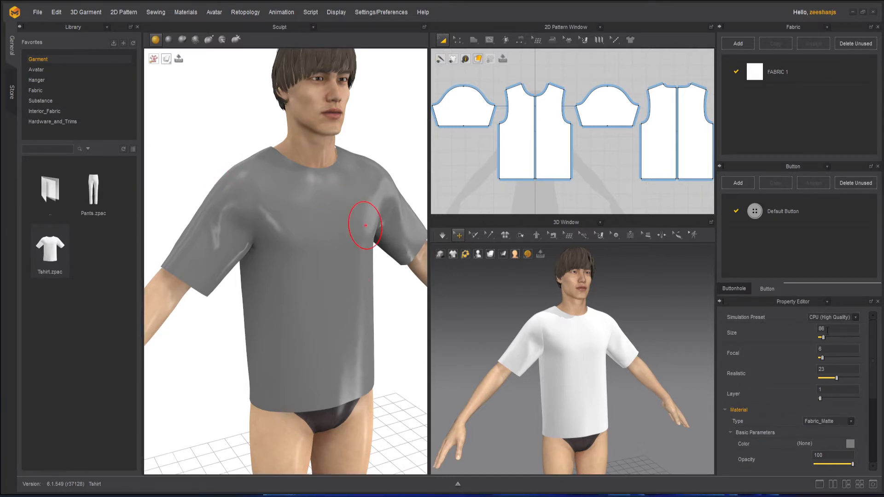
mouse_move(739, 358)
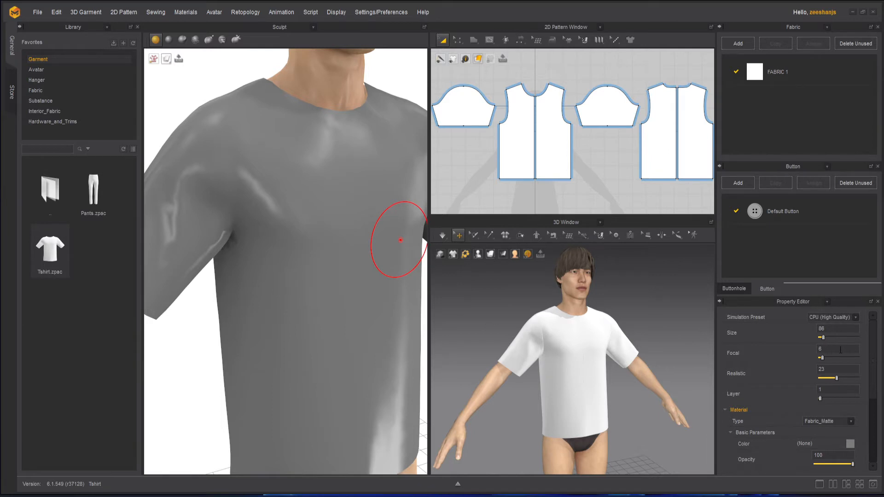
mouse_move(825, 359)
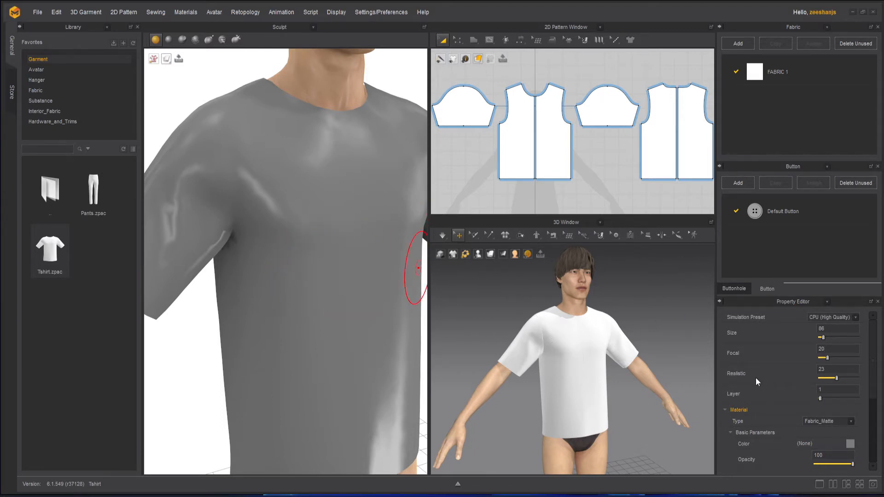
mouse_move(792, 383)
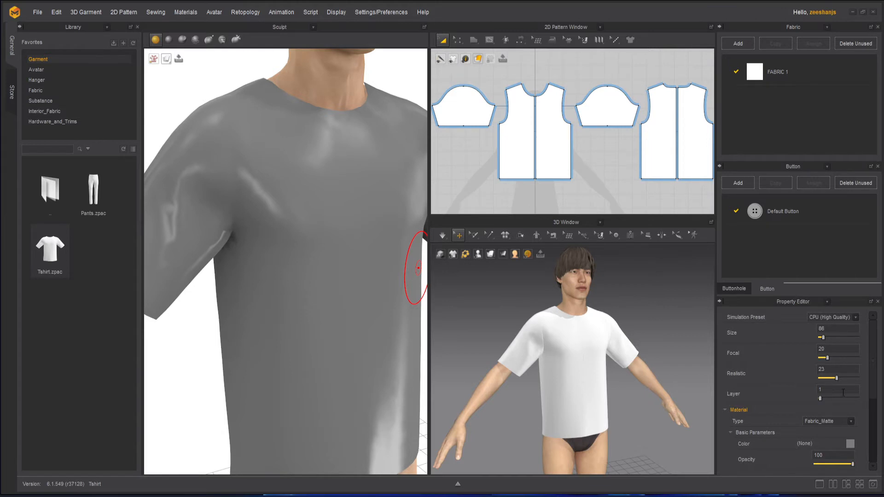
mouse_move(300, 272)
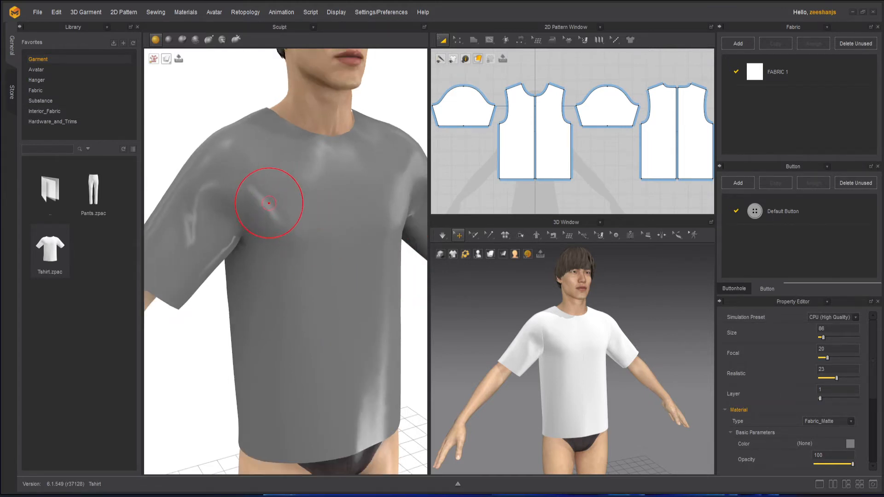
Brush another fold into the shirt's left side under the sleeve.
left_click(523, 135)
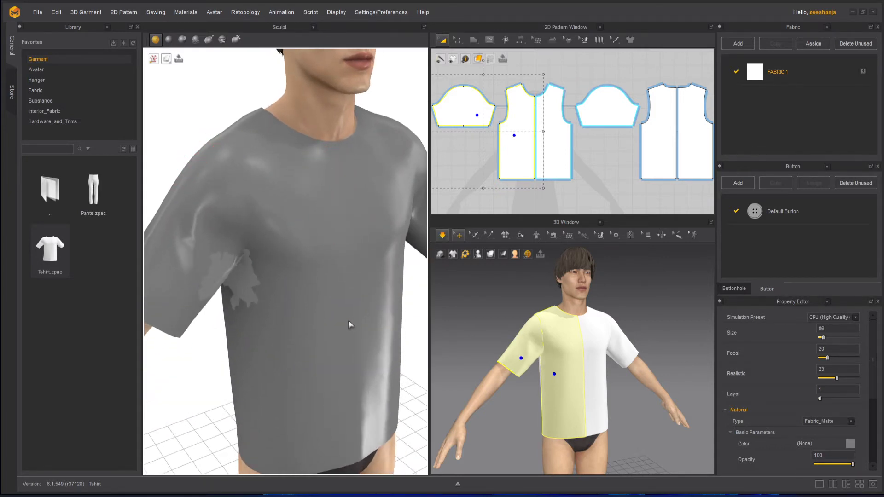
With sculpt layer 2, brush a front fold and press dents into the chest and belly.
left_click(443, 235)
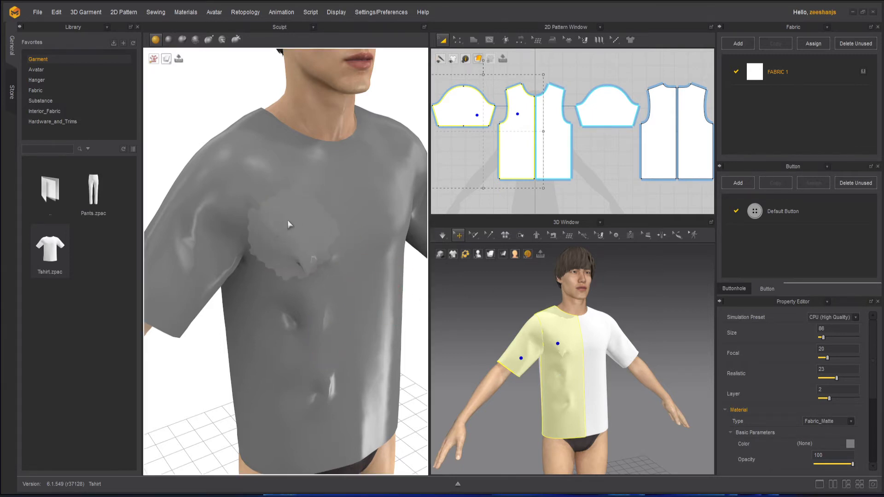
left_click(281, 331)
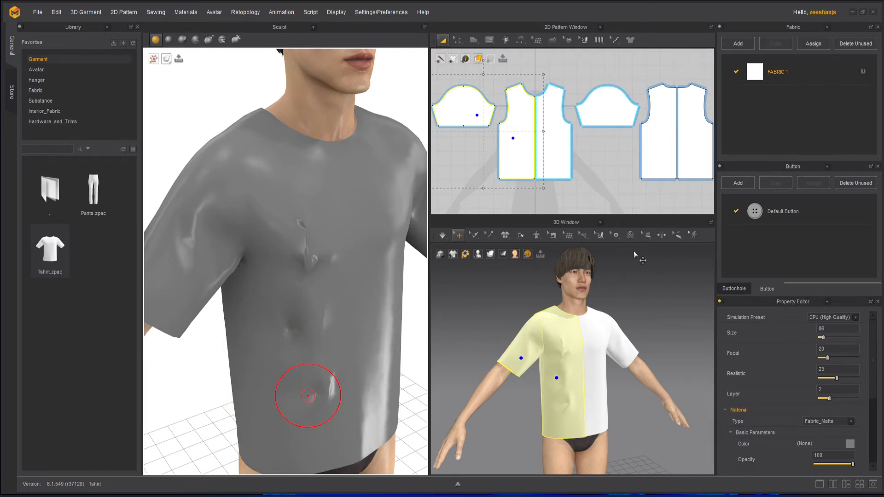
left_click(167, 39)
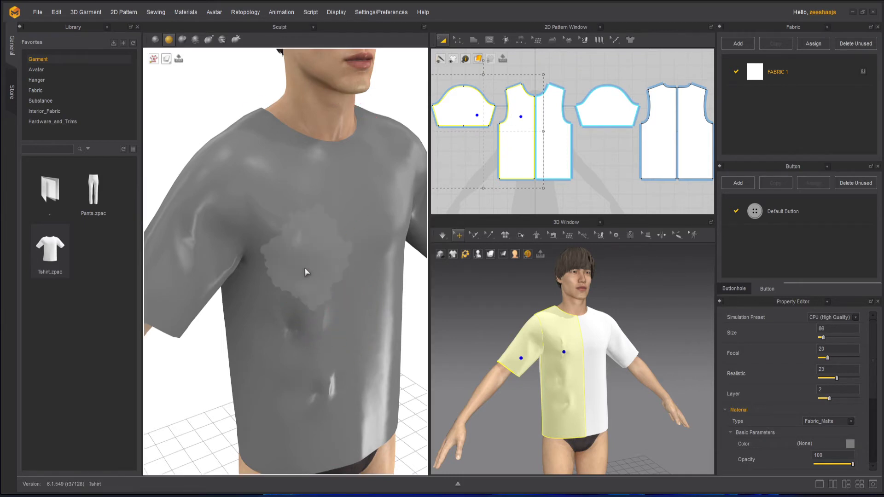
Smooth over the chest to even out the pale patch and sharp dents.
left_click(321, 343)
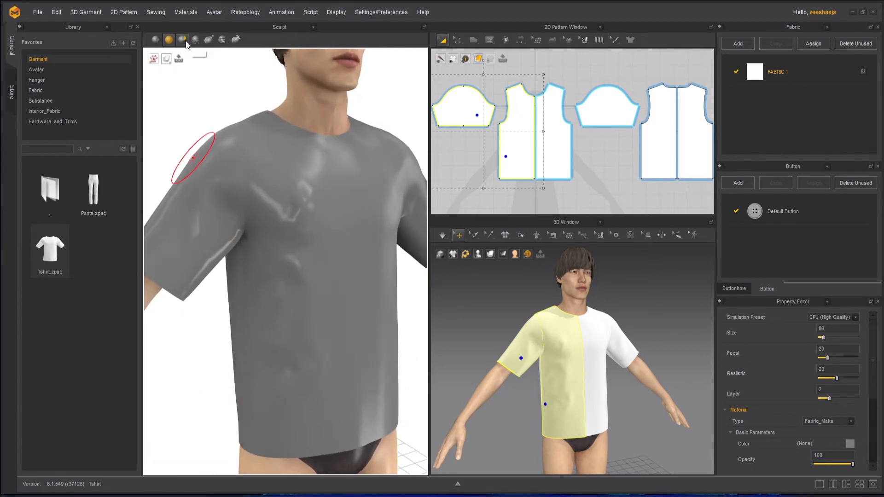
mouse_move(183, 39)
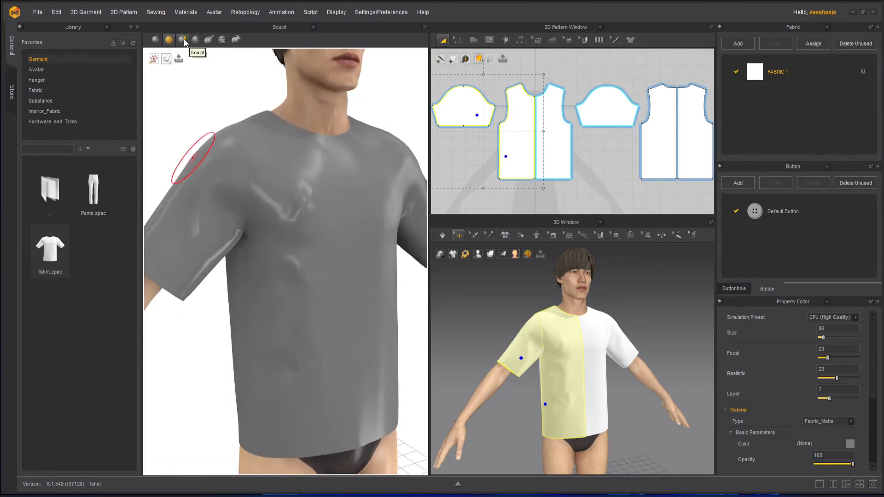
Switch to the push/pull brush at strength 54, size 99, focal 17, depth 38.
left_click(182, 39)
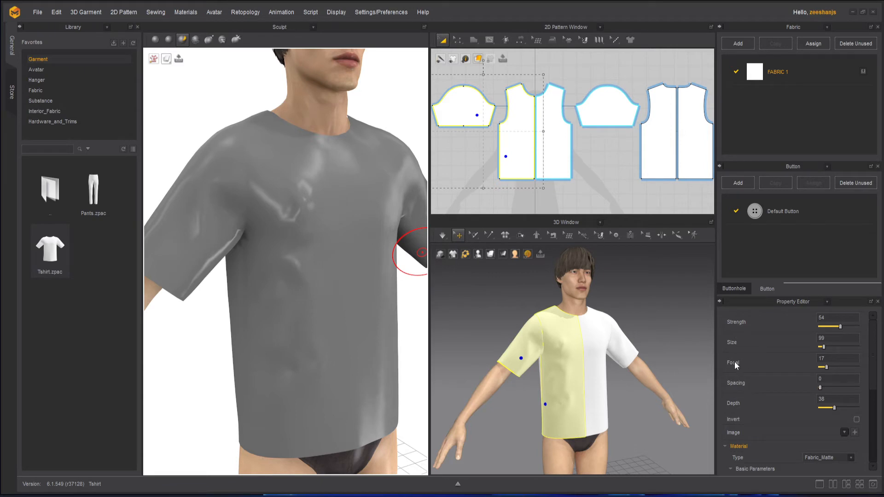
mouse_move(737, 387)
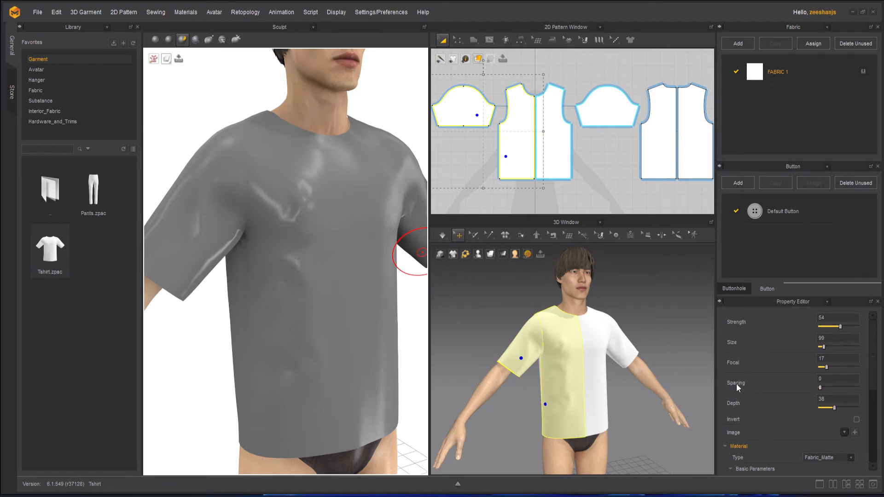
mouse_move(344, 243)
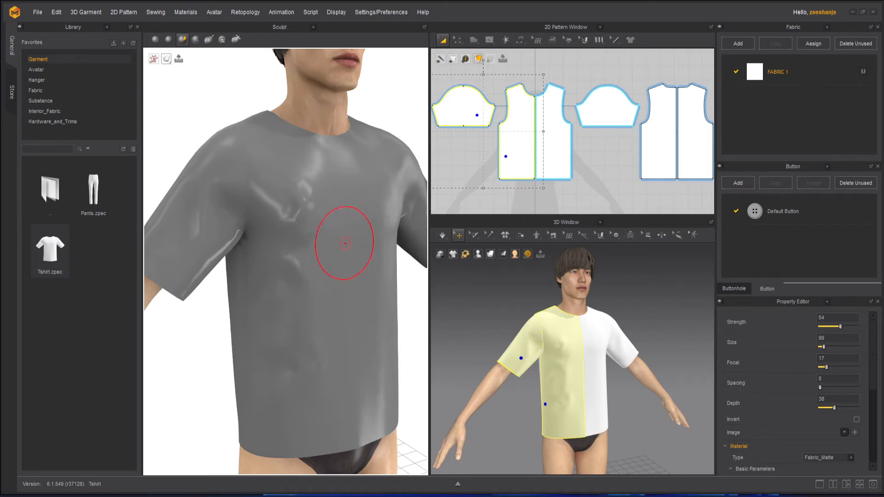
mouse_move(395, 268)
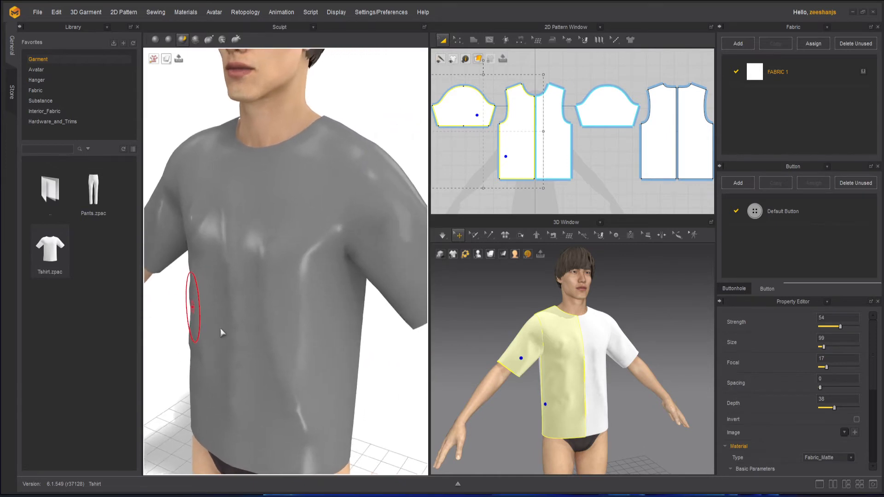
mouse_move(275, 340)
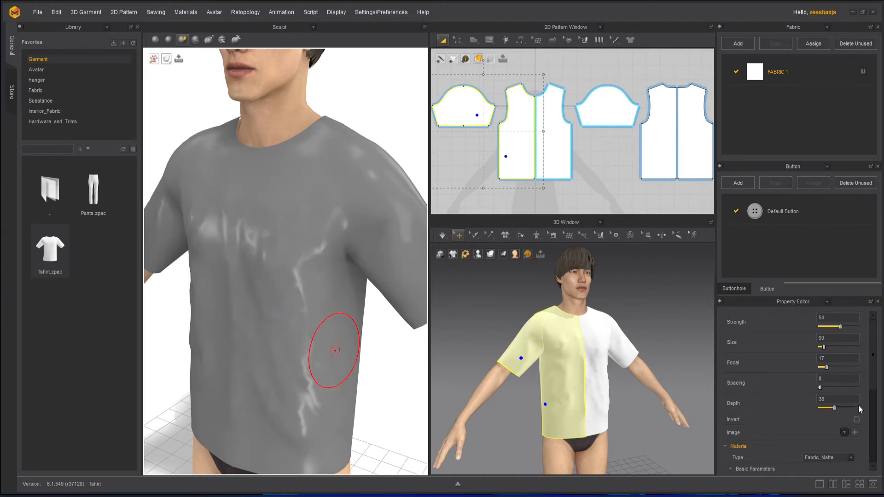
mouse_move(855, 416)
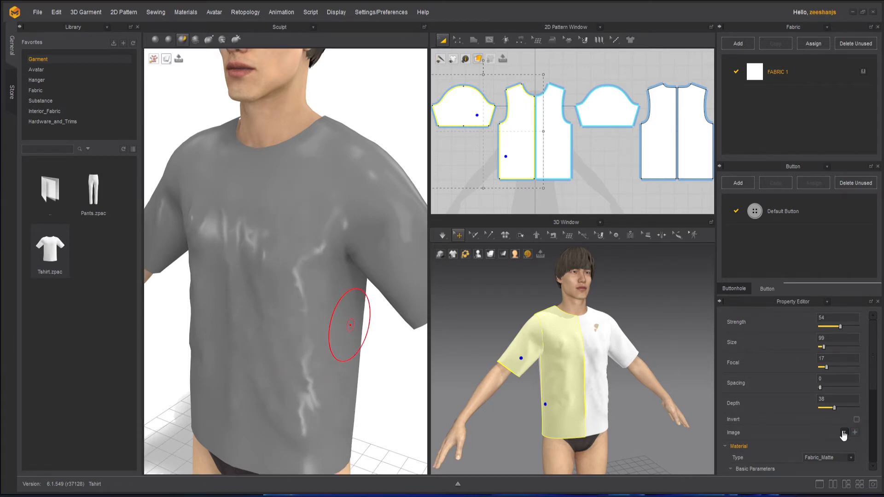
Choose a streak alpha image for the brush to paint streaky wrinkles down the front.
left_click(854, 433)
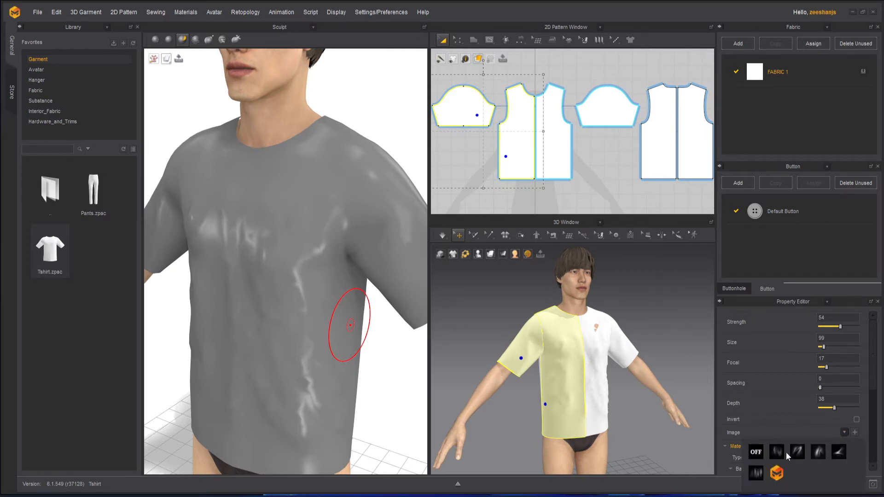
mouse_move(820, 458)
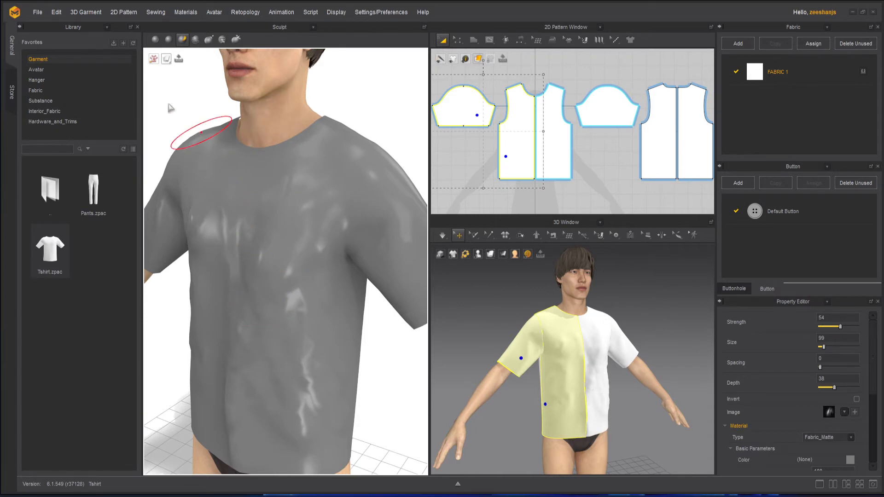
mouse_move(174, 101)
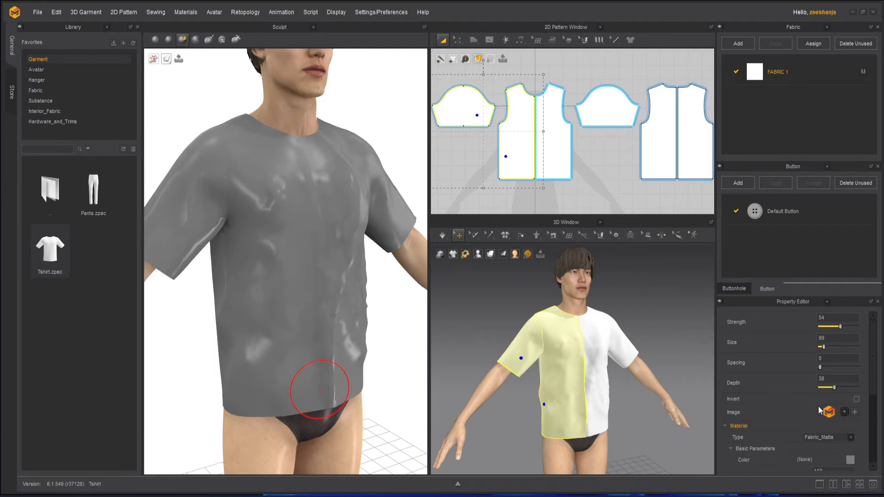
mouse_move(369, 385)
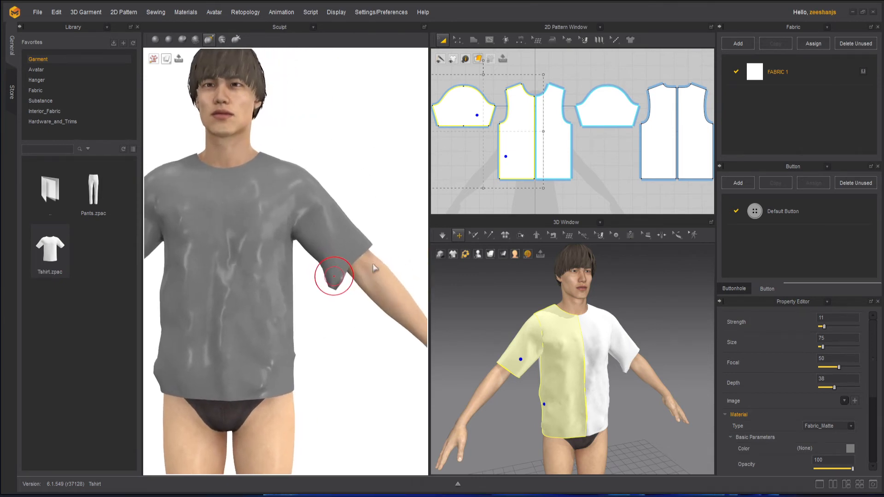
Grab the fabric near the sleeve and pull it into a fold.
left_click_drag(333, 275, 342, 276)
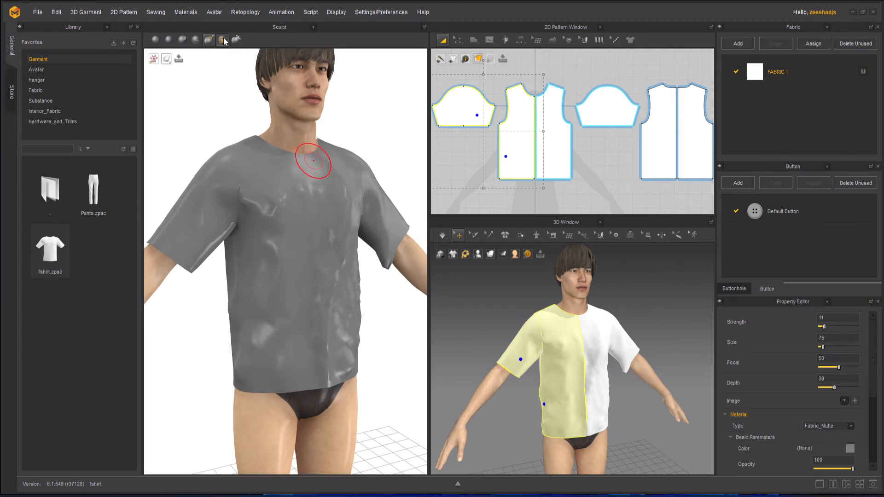
Switch to the Stamp tool and load a wrinkle image to stamp into the shirt and back.
left_click(223, 39)
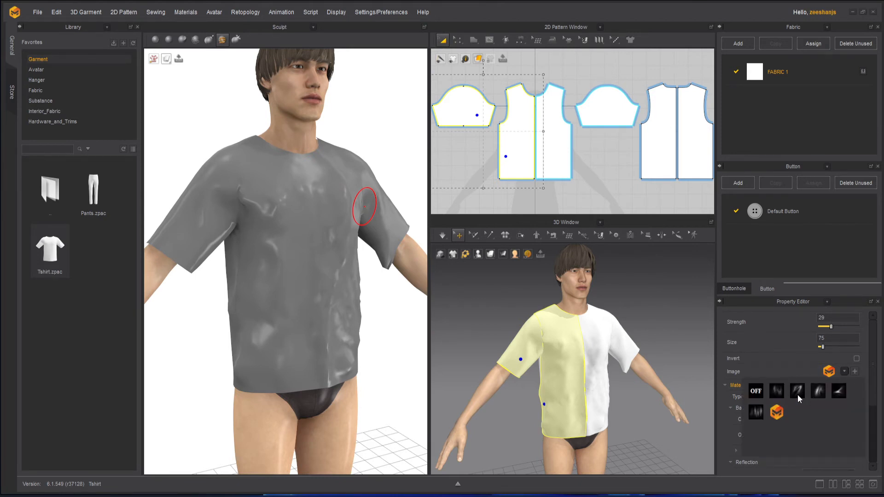
left_click(796, 390)
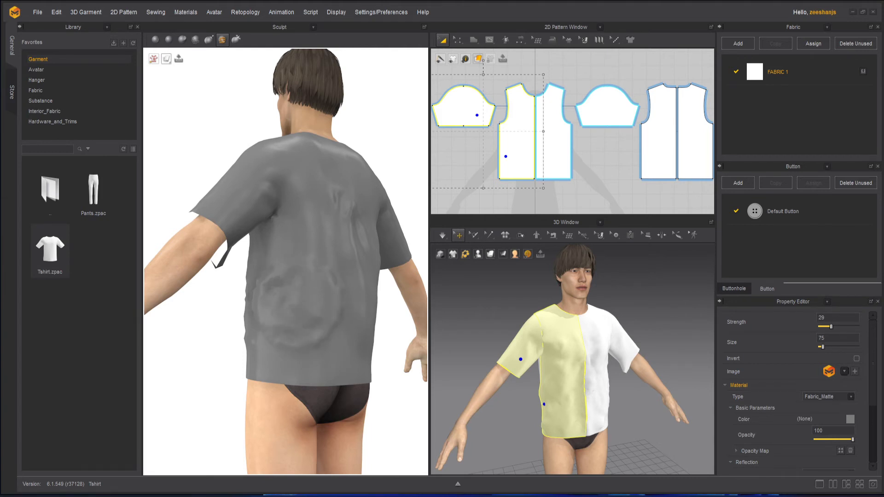
Invert the image stamp and press indented wrinkles into the shirt's lower side.
left_click(296, 301)
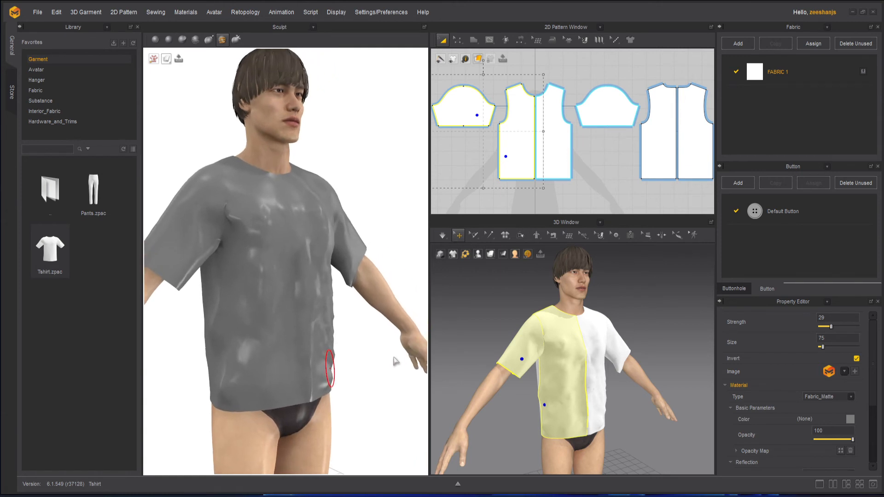
mouse_move(367, 380)
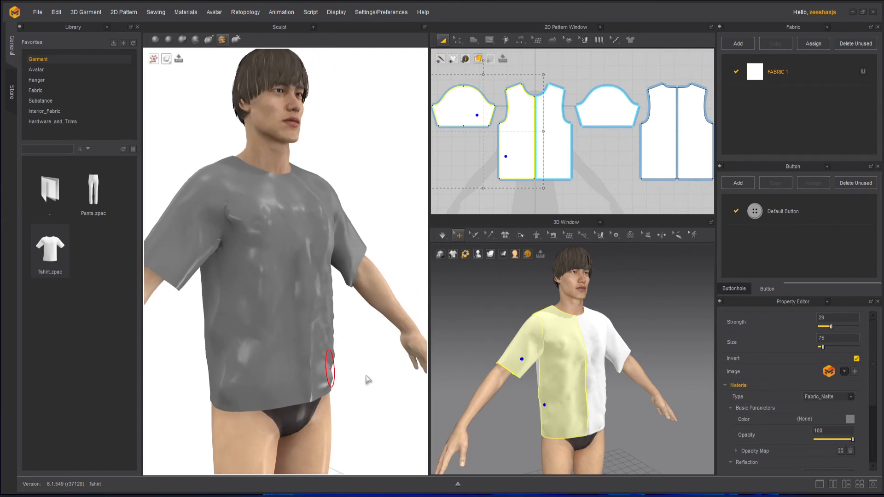
mouse_move(367, 352)
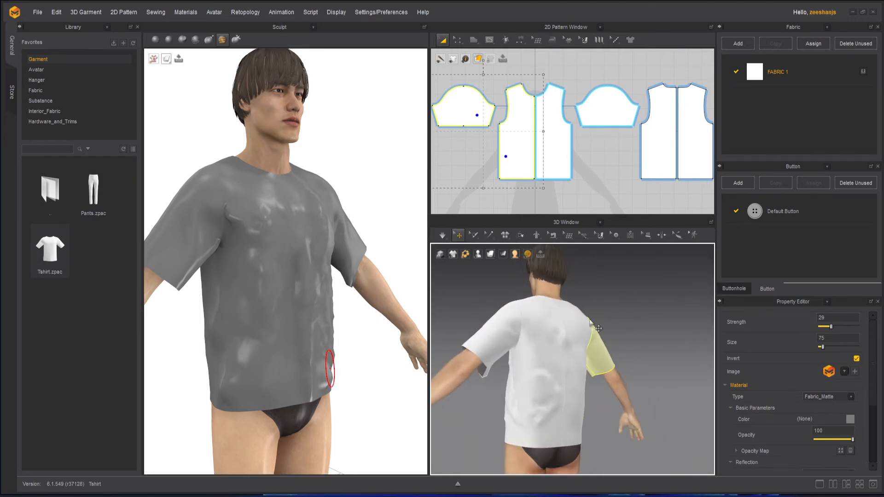
left_click(475, 235)
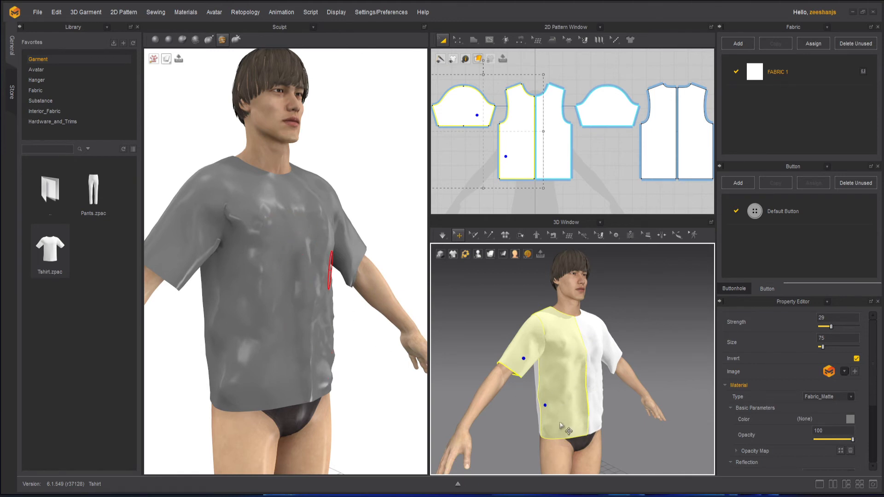
Return to the sculpt brush and smooth away the blotchy wrinkles on the front.
left_click(442, 235)
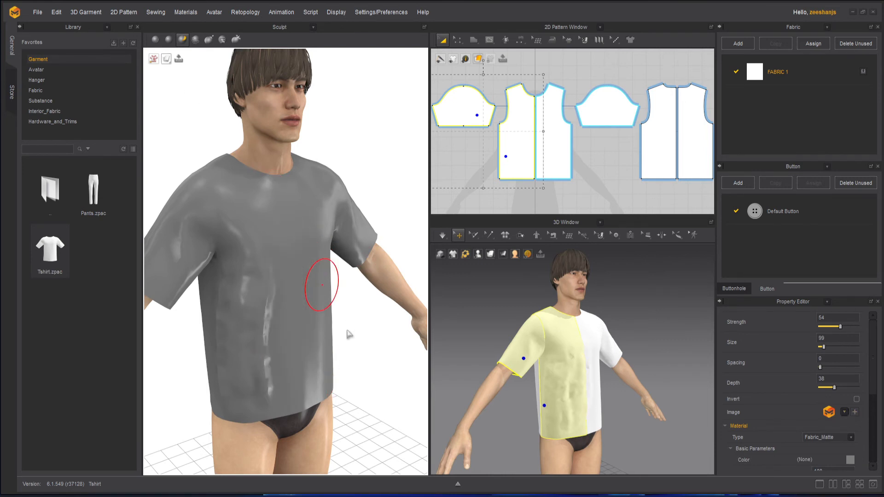
Clear the brush image, set strength 31 and size 49, and stroke new wrinkles onto the chest.
left_click(827, 412)
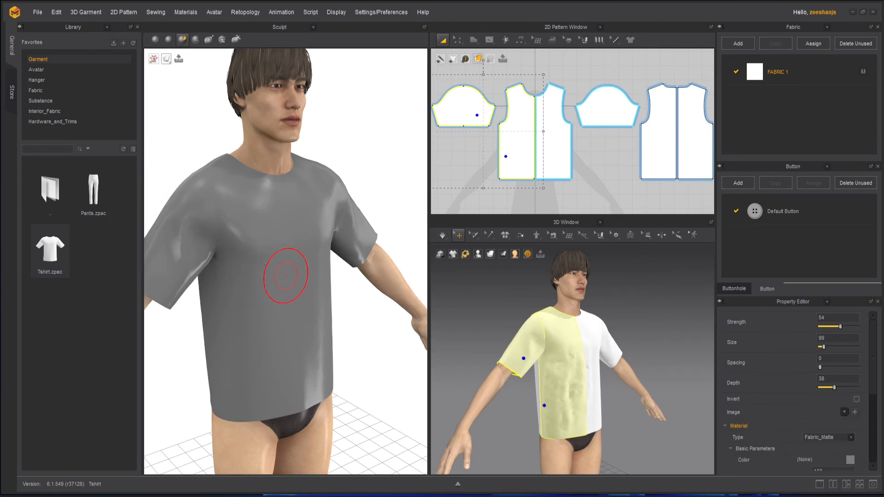
mouse_move(322, 303)
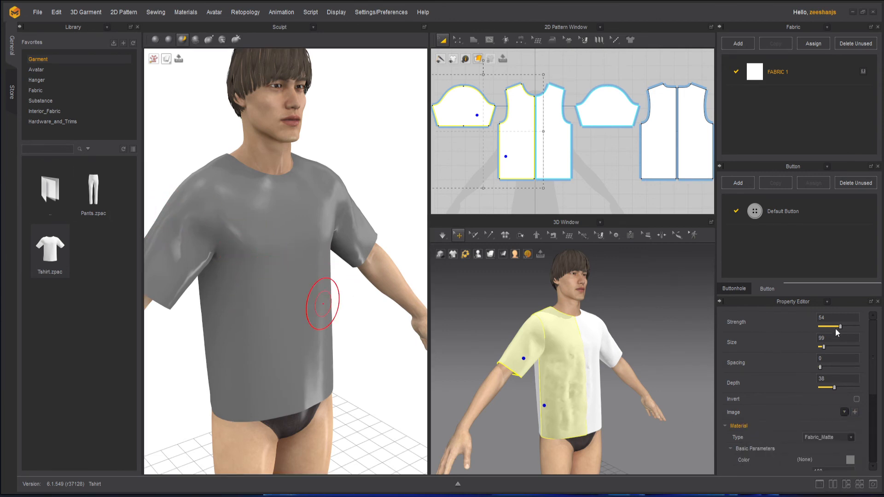
left_click_drag(839, 326, 834, 325)
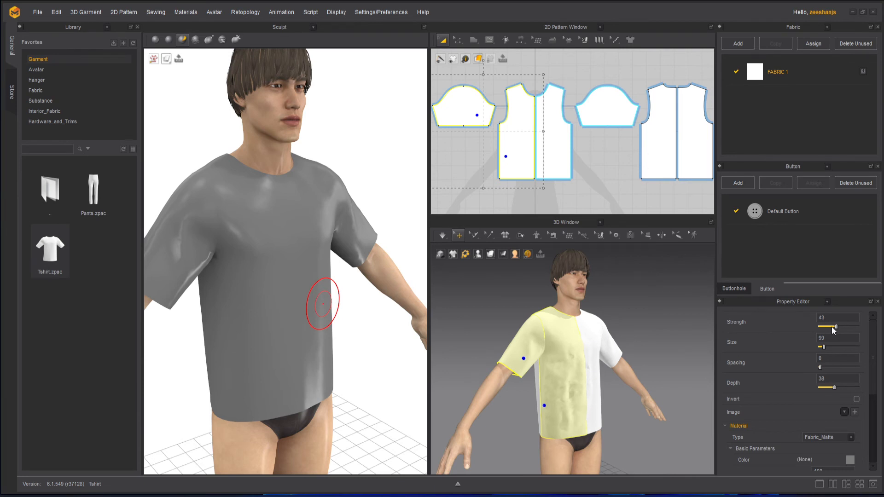
left_click_drag(835, 327, 822, 327)
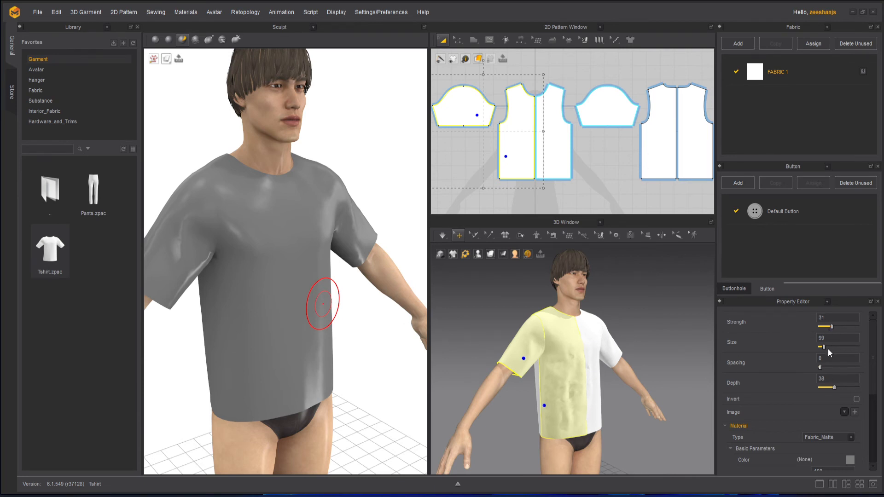
left_click_drag(839, 347, 821, 347)
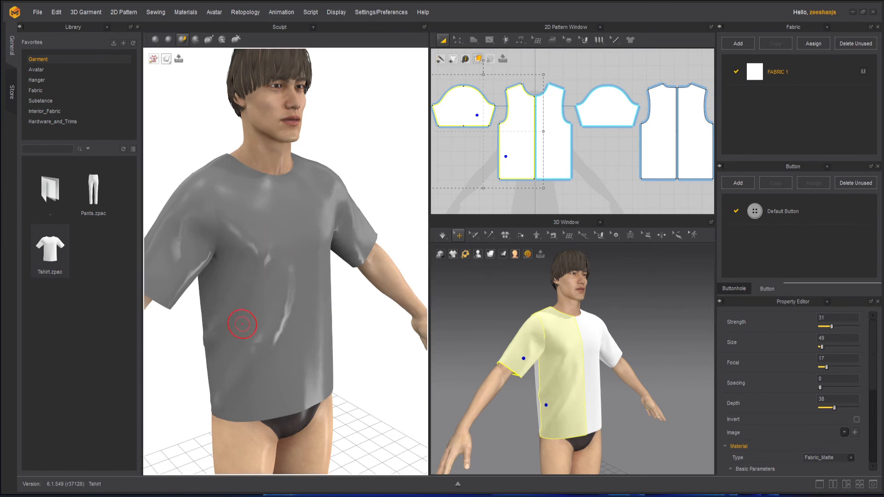
left_click(856, 420)
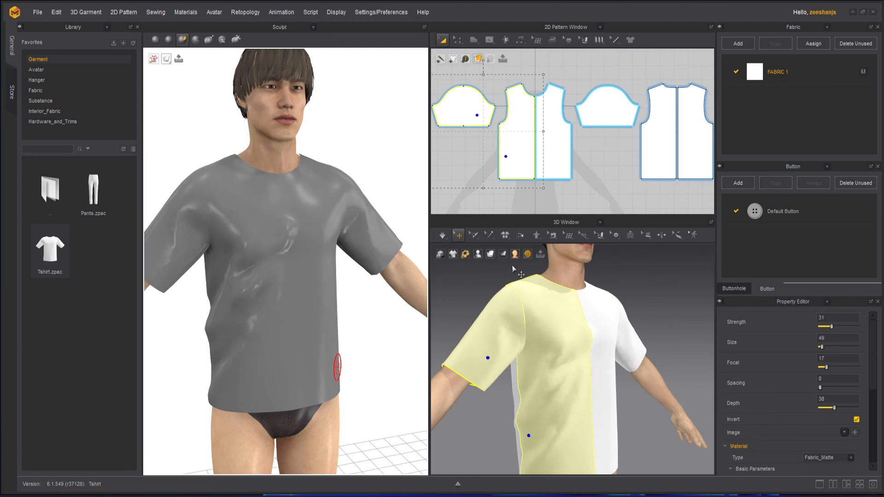
Paint the Freeze/Solidify brush over the shirt front and down the chest, then dismiss the brush dialog.
left_click(475, 234)
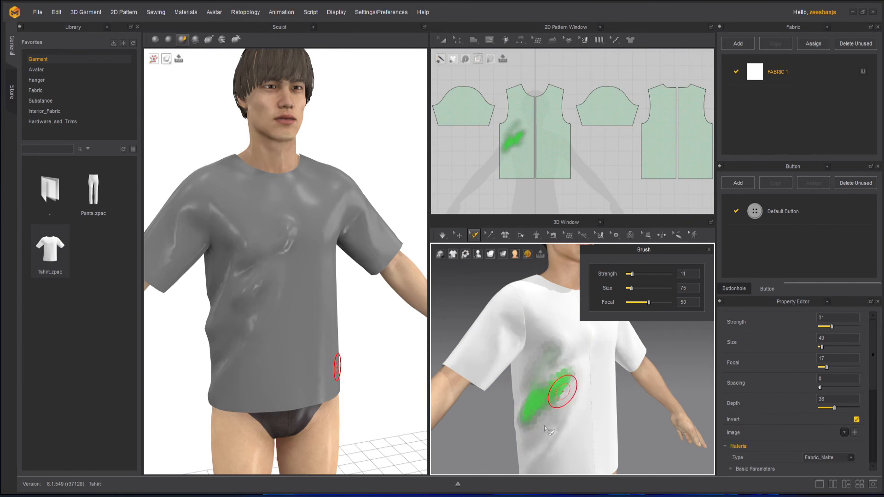
left_click_drag(558, 400, 550, 335)
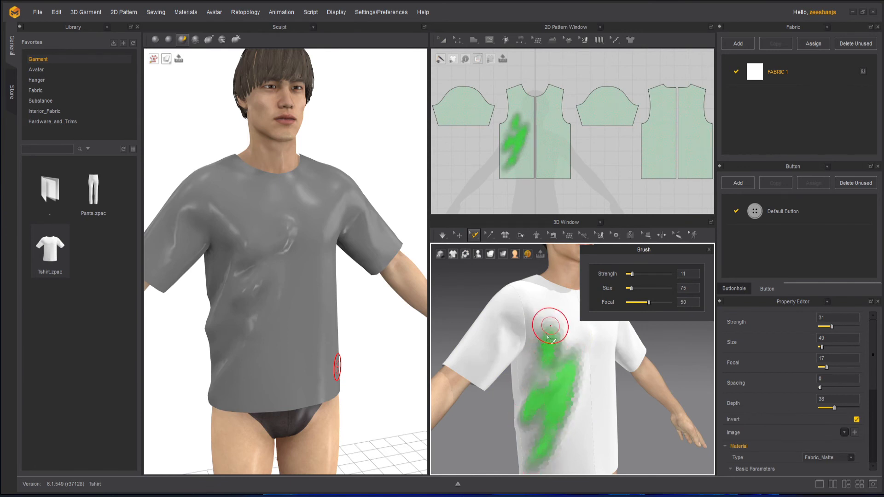
left_click_drag(550, 330, 558, 374)
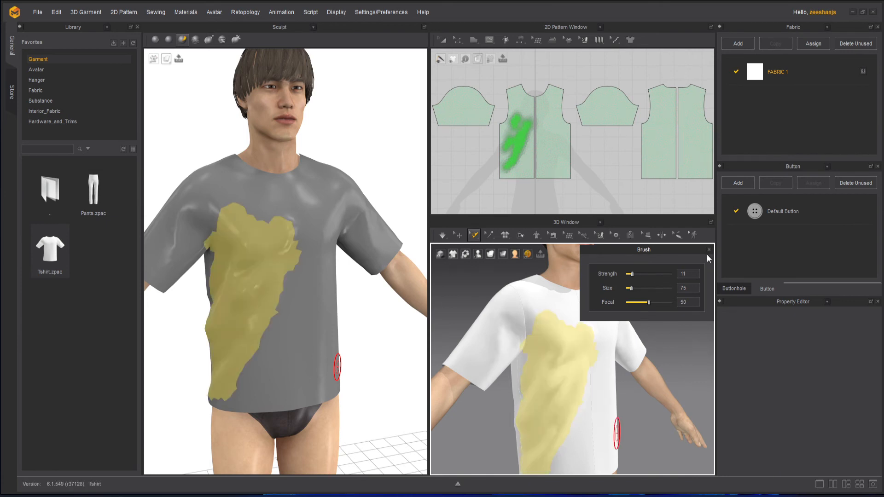
left_click(443, 235)
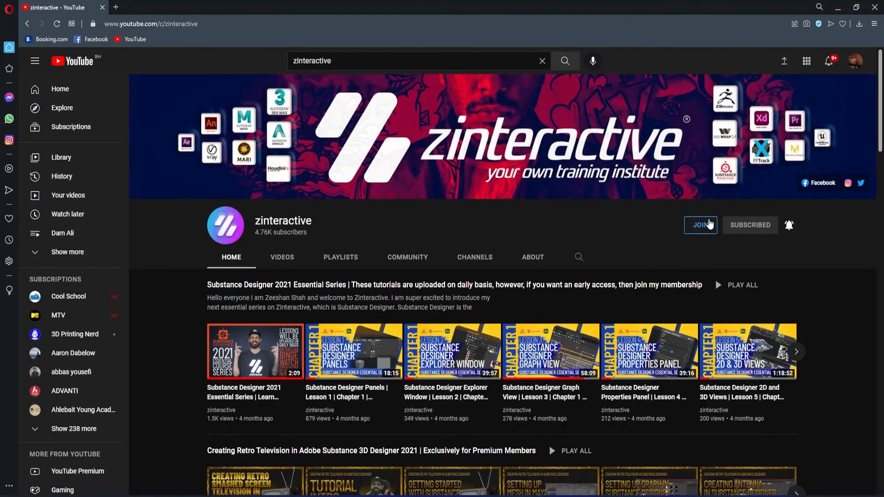
Show the channel's membership levels via the JOIN button.
left_click(700, 225)
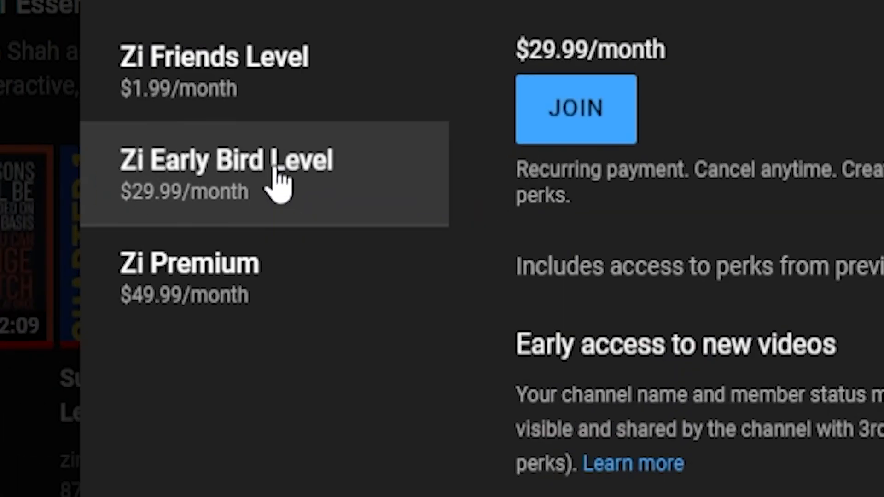